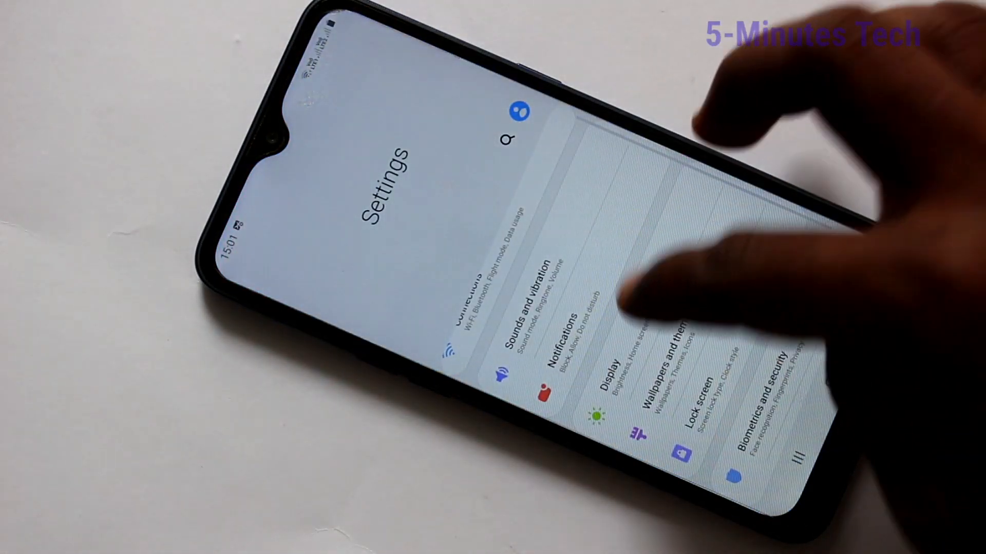
From Display > Font size and style, enter Galaxy Store, agree to all terms and start it
click(622, 391)
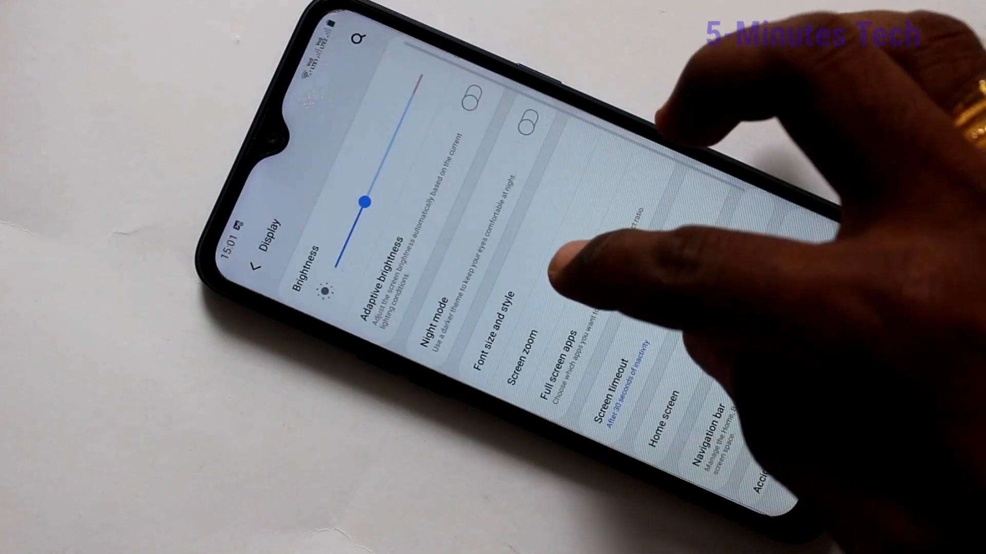
click(497, 327)
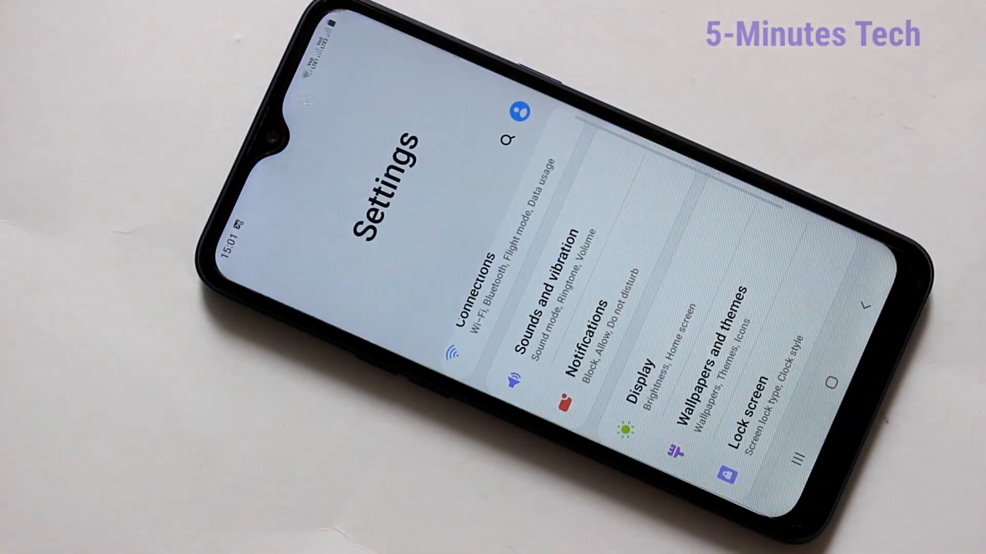
click(637, 396)
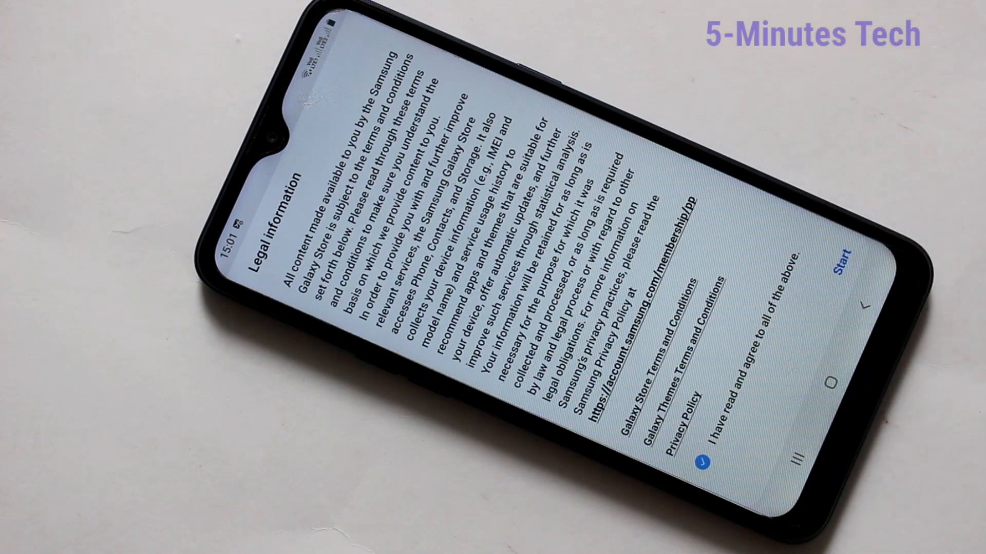
click(845, 259)
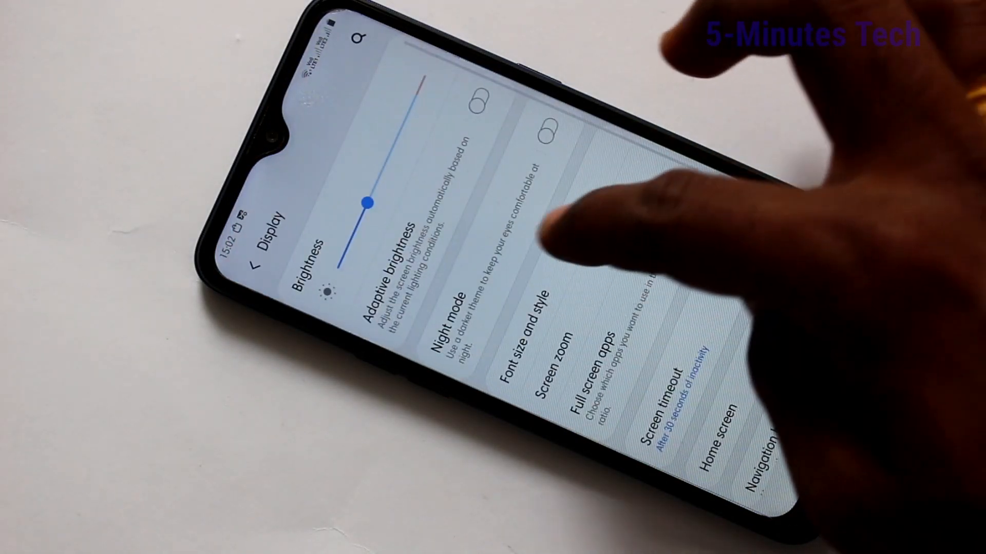
Reach the Font size and style page showing HarmonSansCondensed as the current font
click(528, 333)
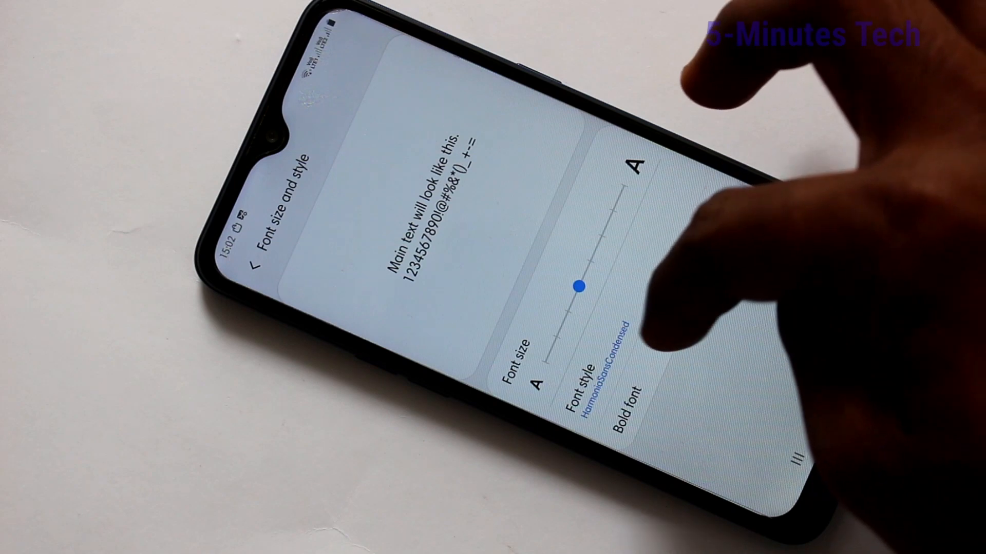